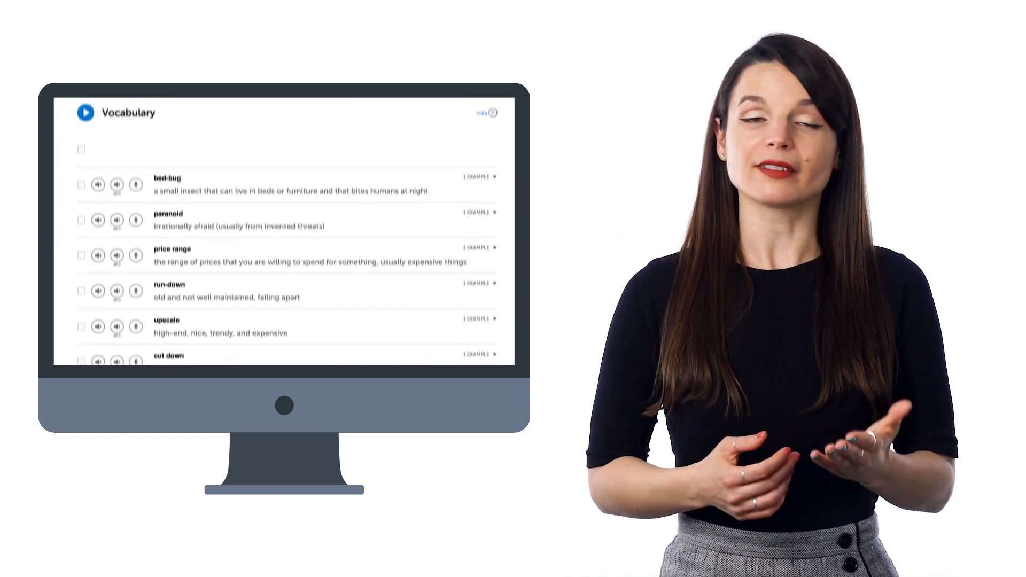
- Scroll down the vocabulary lists page to browse the newest themed word lists
scroll(down, 3)
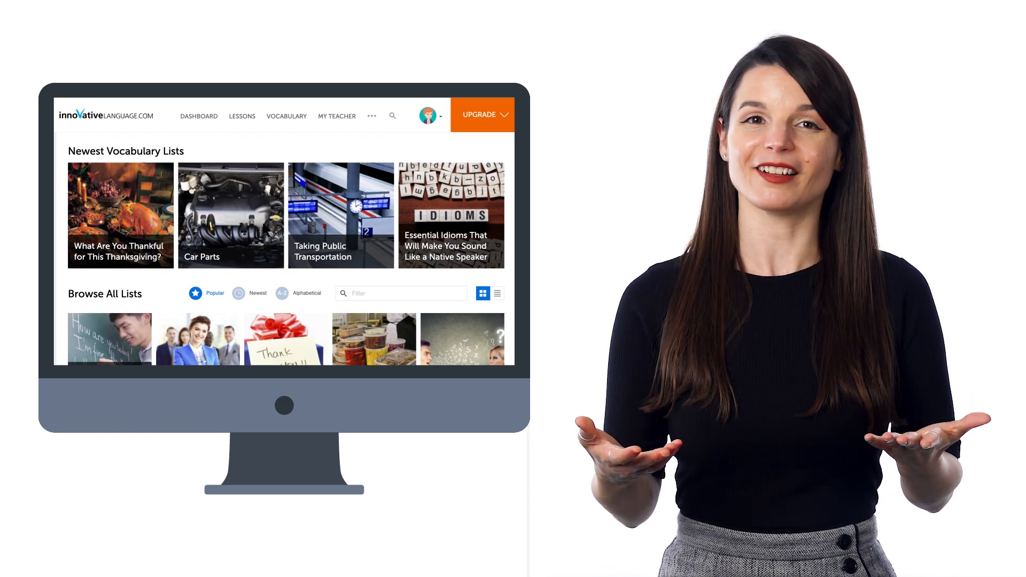
- Add all words of the '10 Lines You Need for Introducing Yourself' list to the word bank
scroll(down, 3)
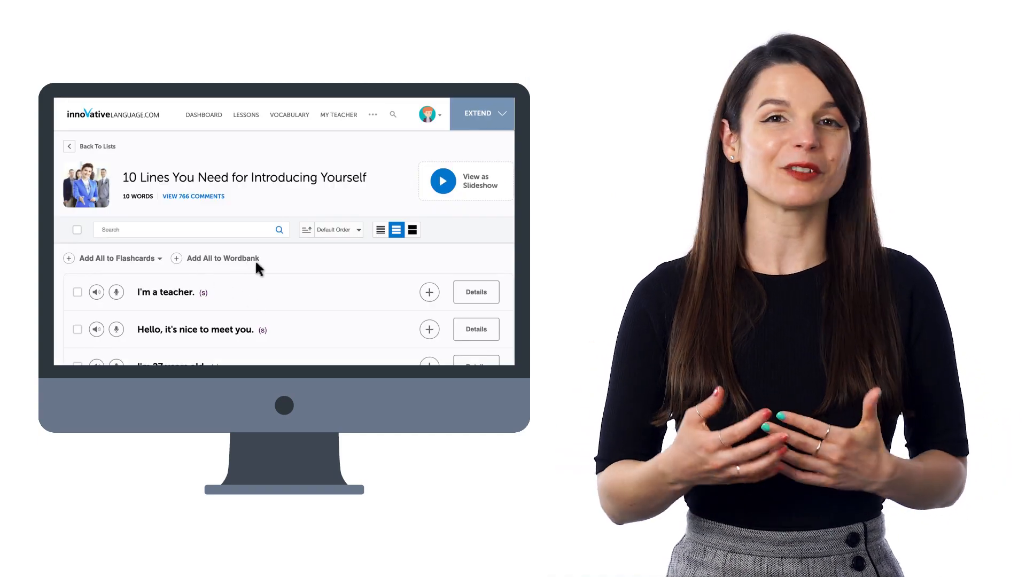
click(203, 114)
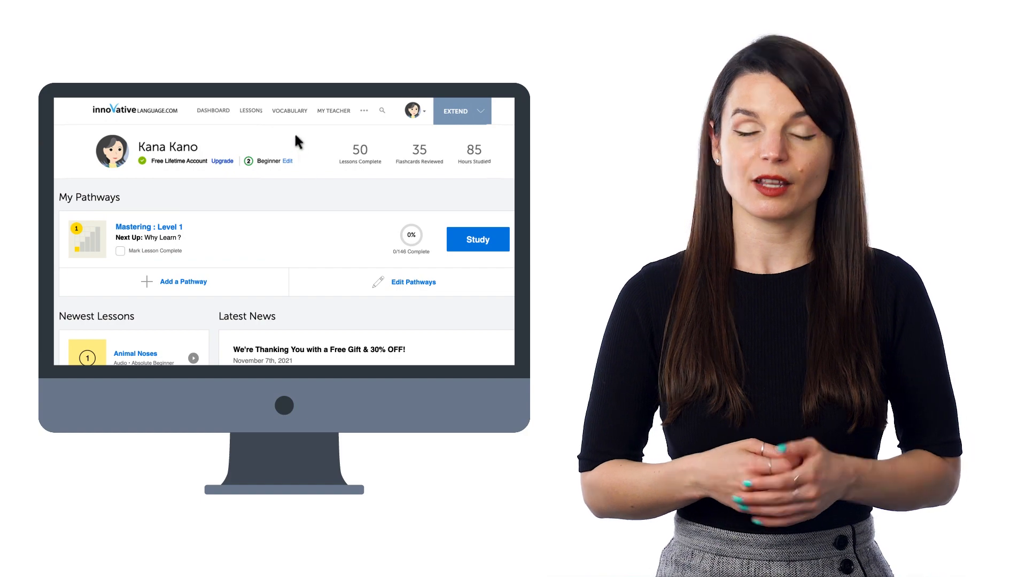
- Go from the dashboard to My Word Bank via the Vocabulary menu, listing the 100 saved words
click(290, 111)
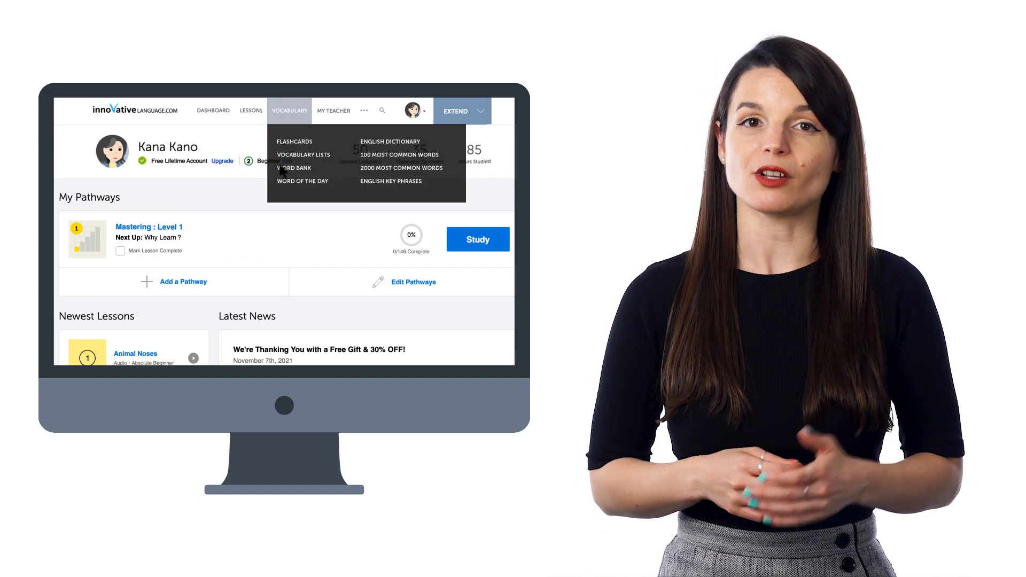
click(293, 168)
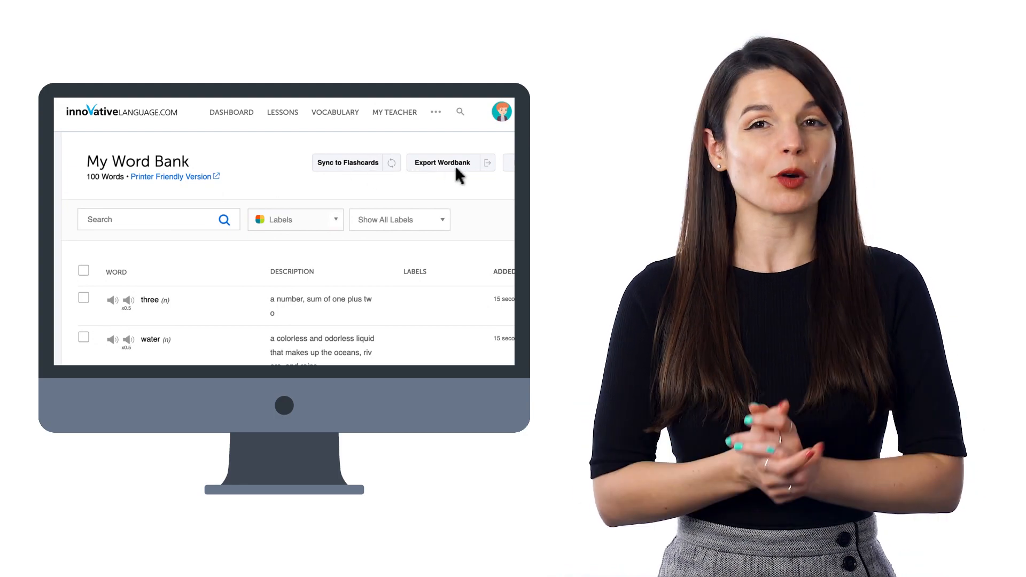
mouse_move(318, 217)
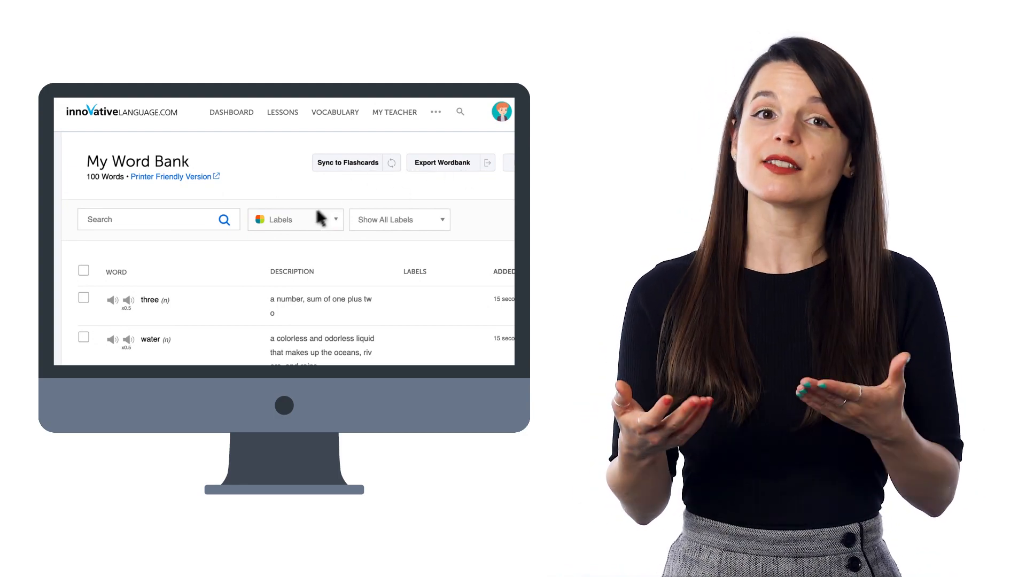
mouse_move(290, 234)
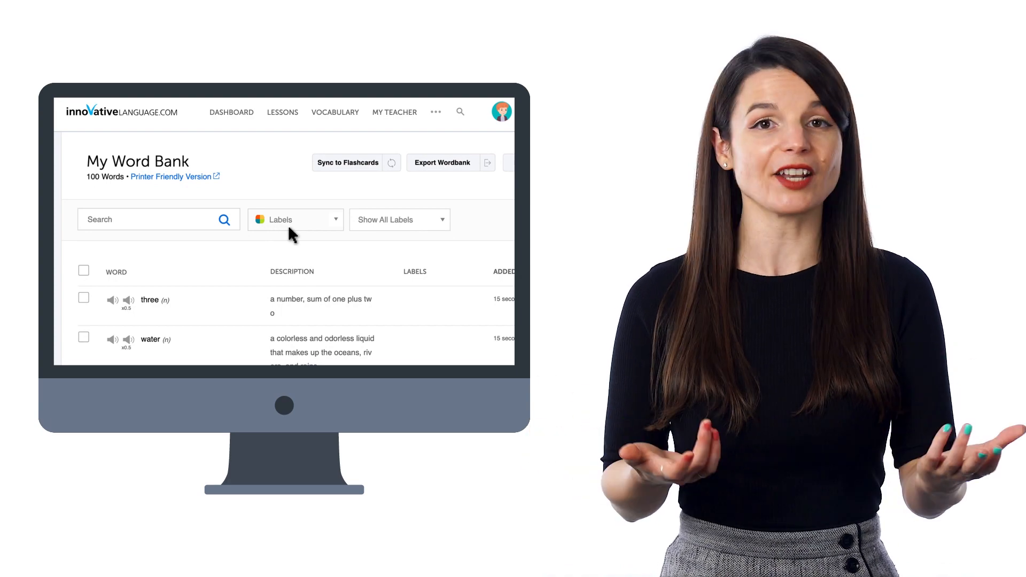